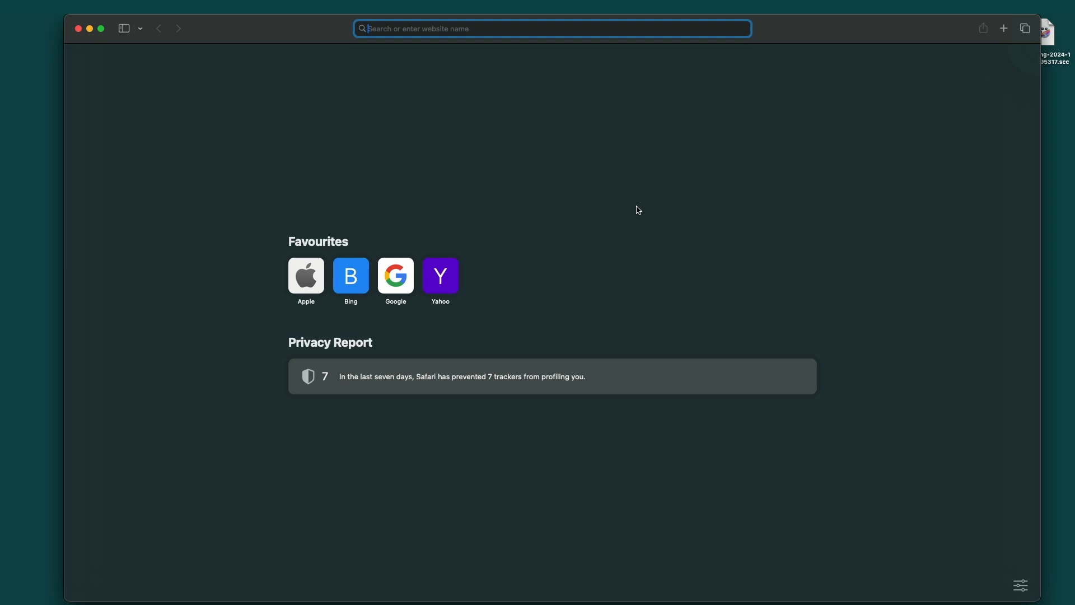
# Download ClyphX Pro from the Isotonik Studios account and expand its Live 12.1 folder.
pyautogui.write('isotonikstudios.com')
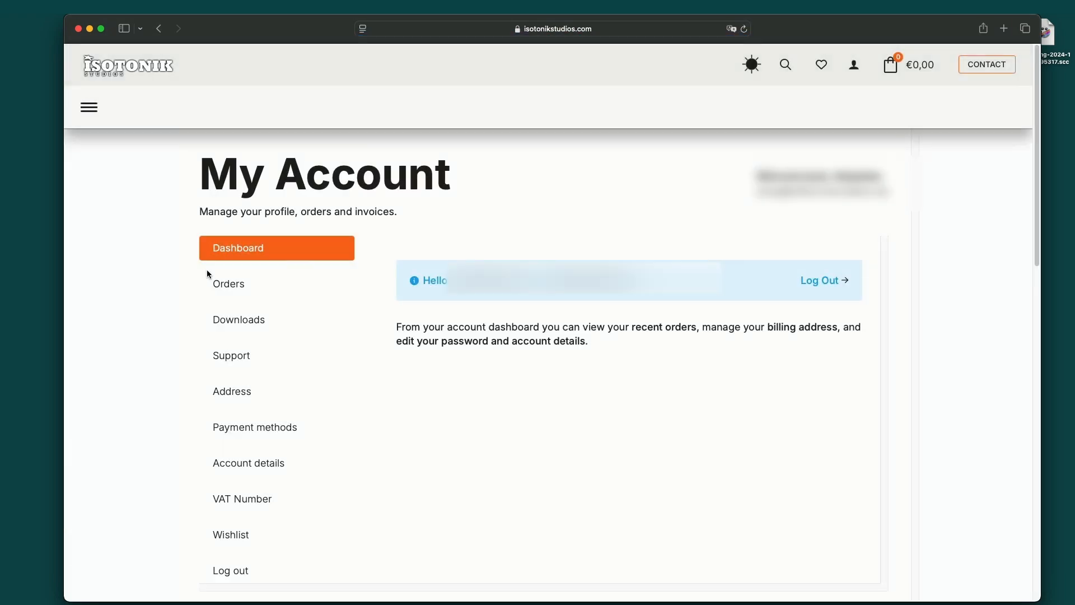
pyautogui.click(250, 319)
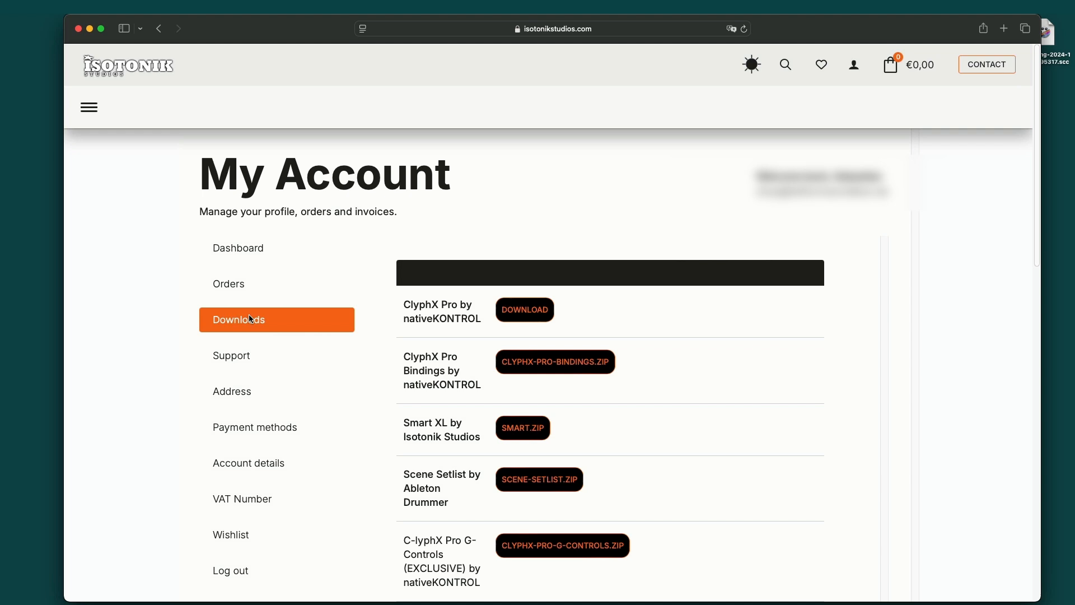
pyautogui.click(525, 310)
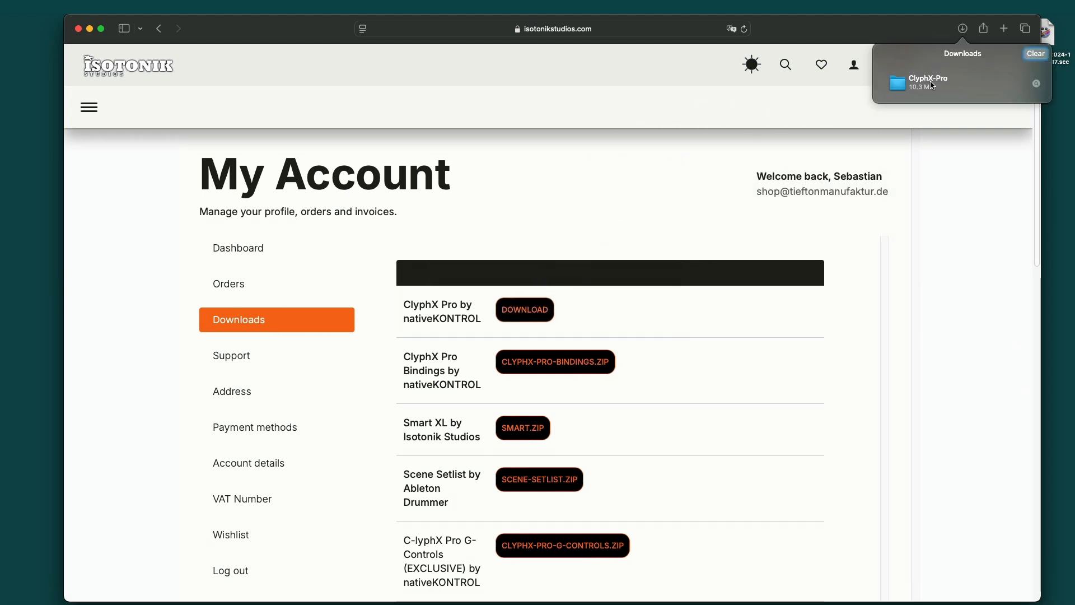
pyautogui.doubleClick(928, 82)
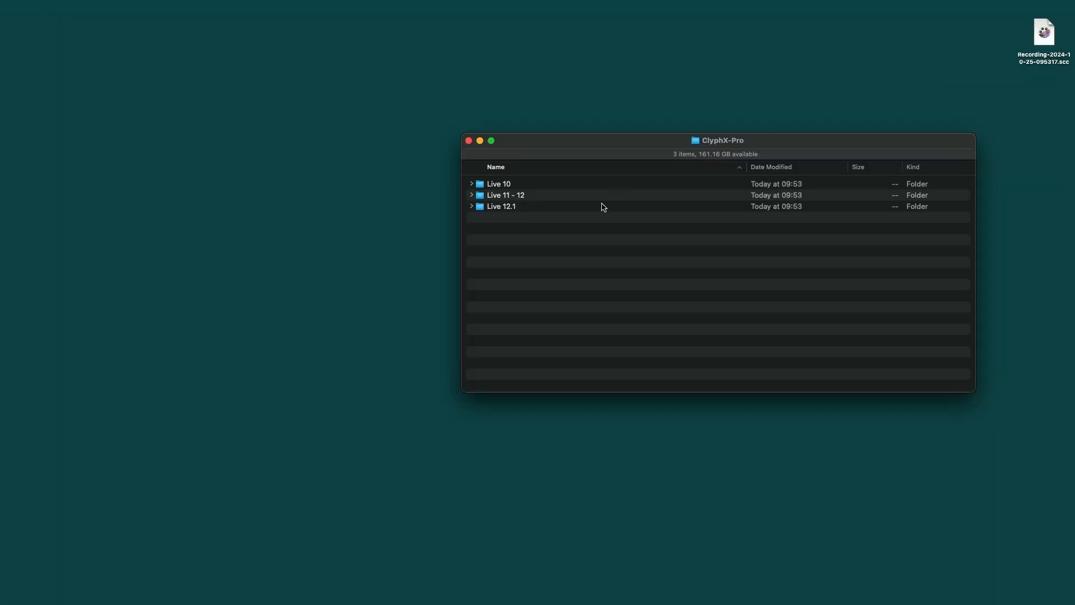
pyautogui.click(471, 206)
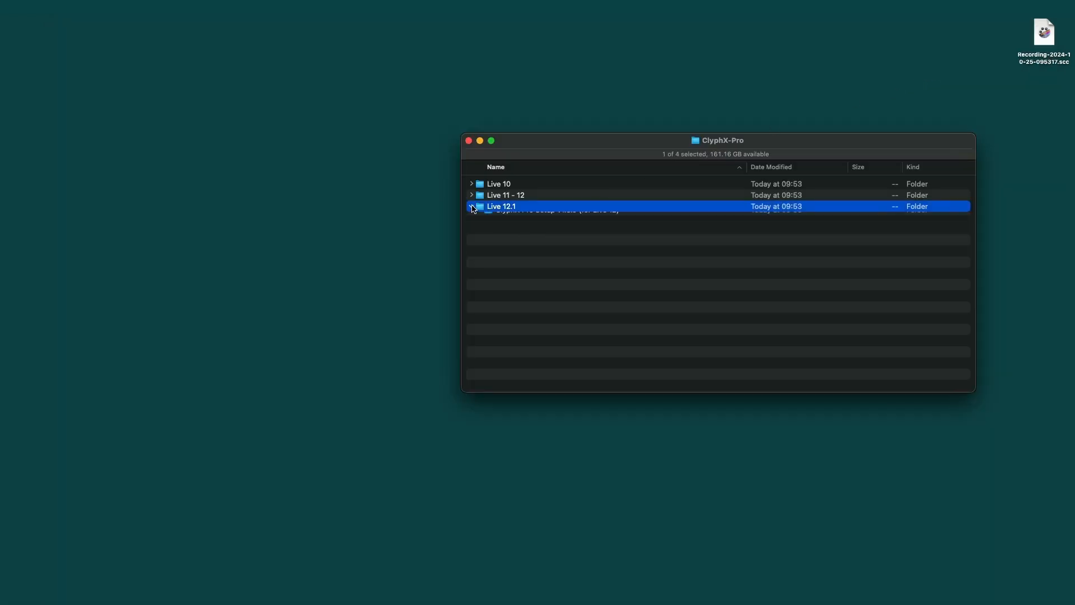
pyautogui.click(471, 206)
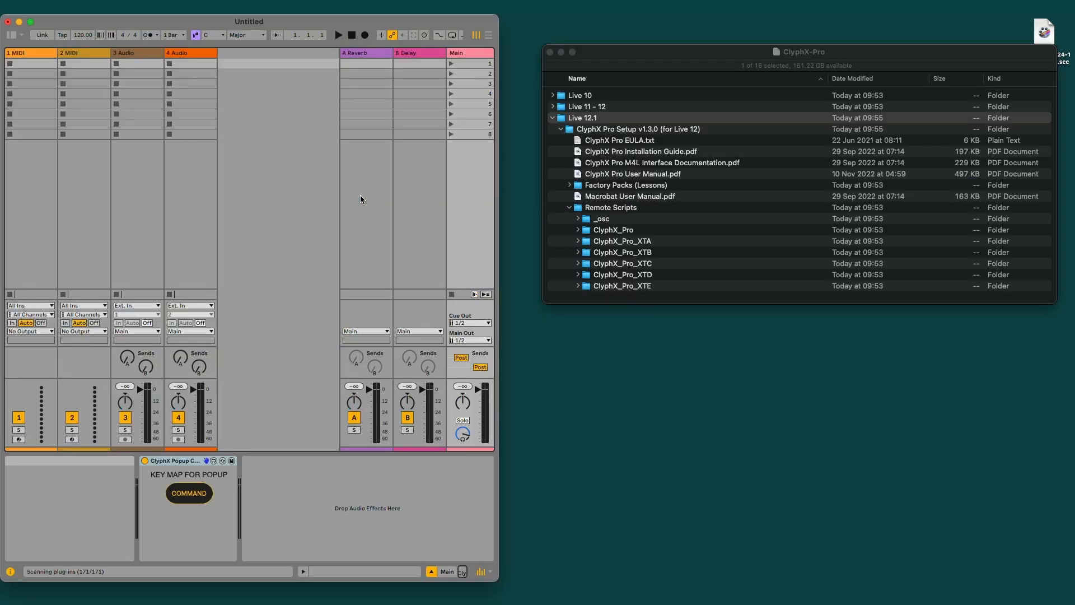
pyautogui.moveTo(11, 33)
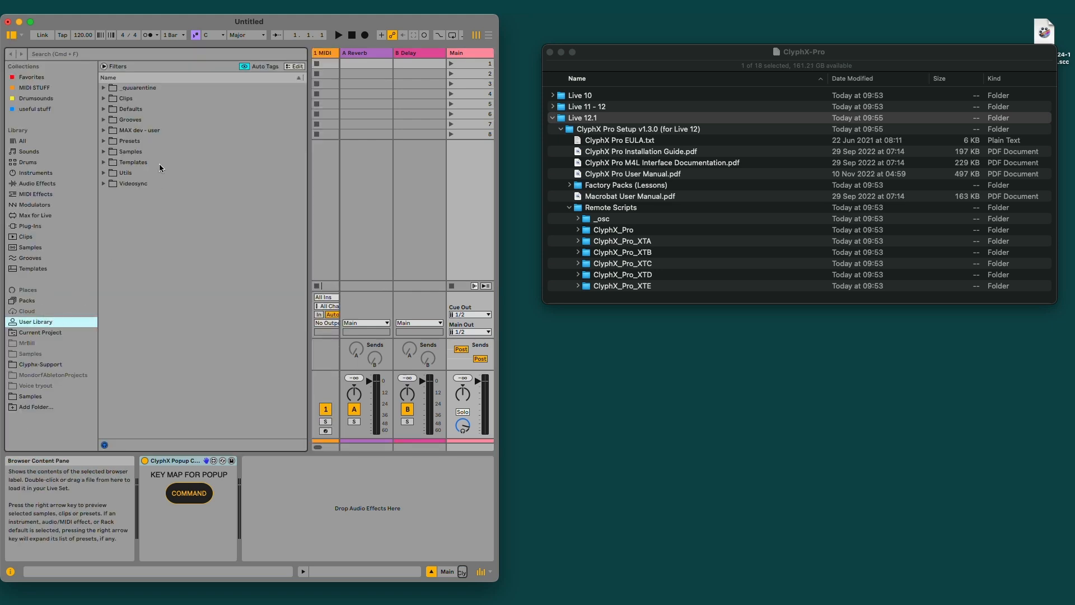
pyautogui.moveTo(196, 246)
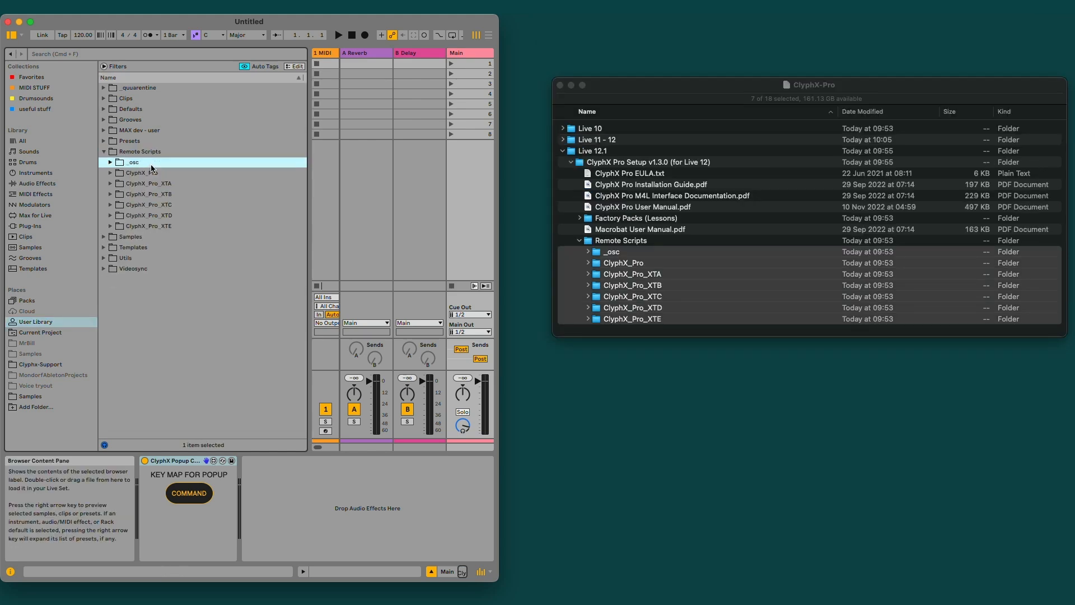
# Add the Remote Scripts folder to the User Library and open Live's Settings.
pyautogui.rightClick(143, 215)
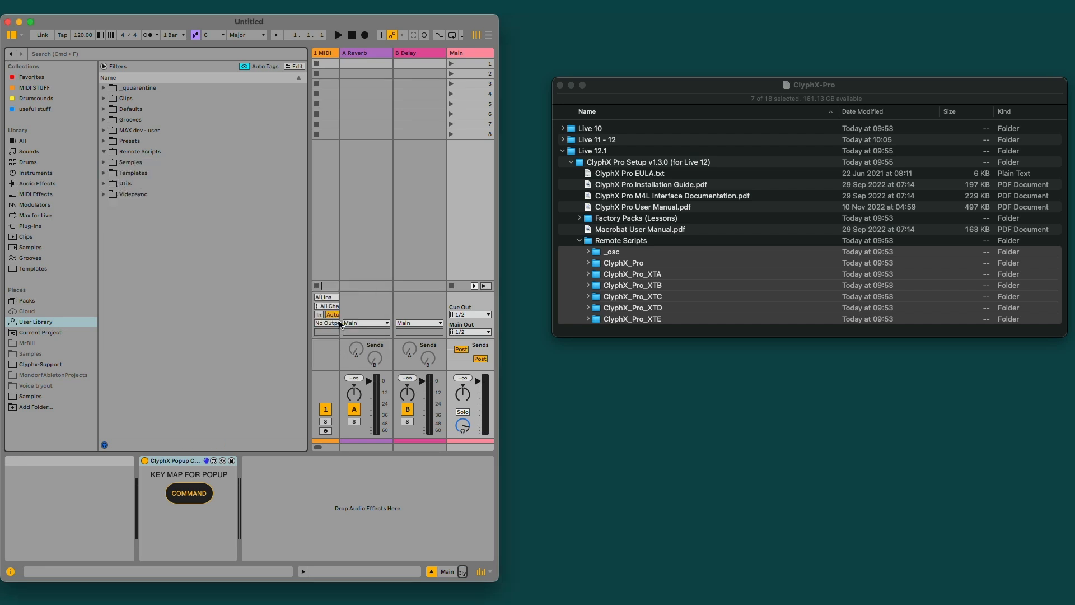
pyautogui.click(104, 152)
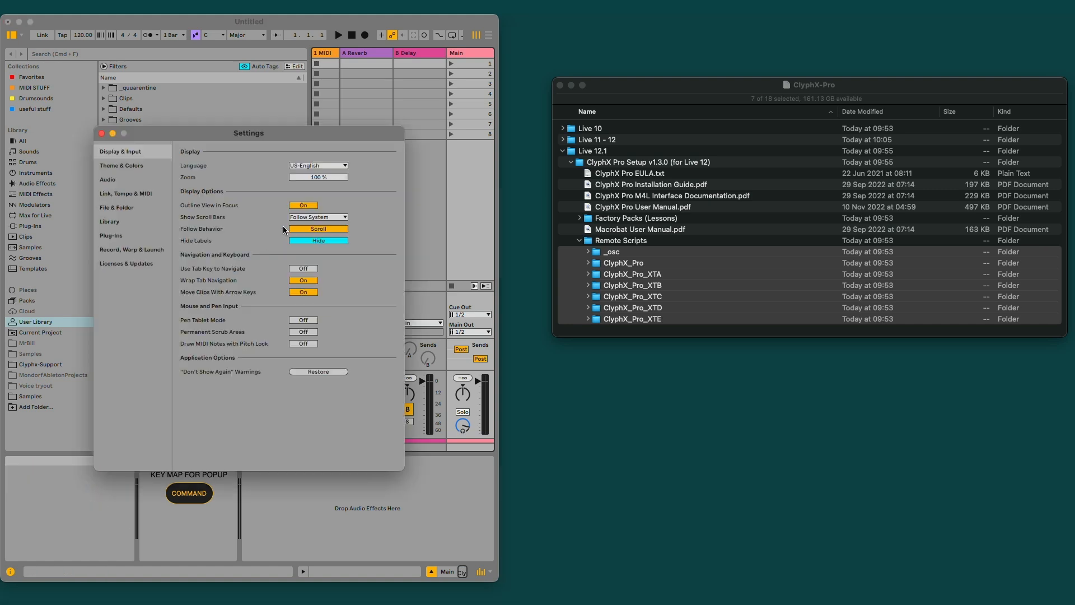
# Review the Control Surface dropdowns under Link, Tempo & MIDI settings.
pyautogui.click(125, 193)
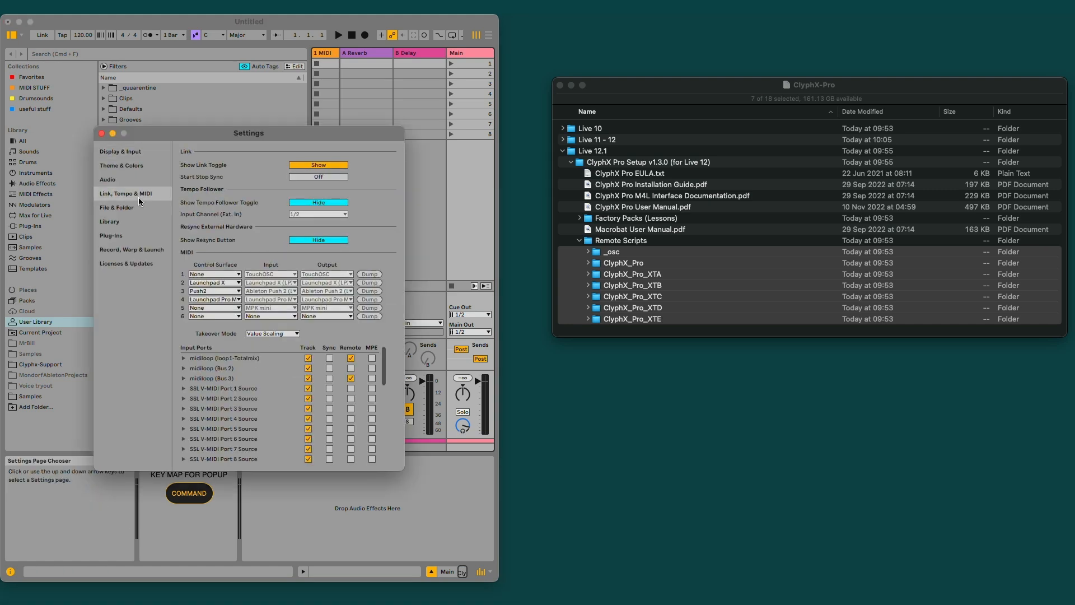
pyautogui.click(214, 274)
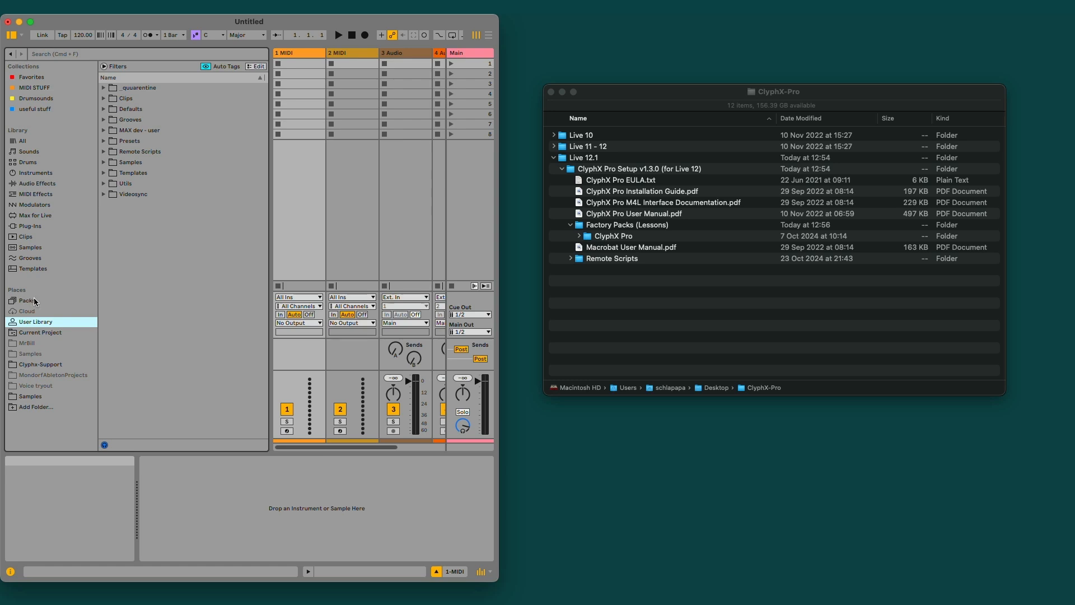
# Show the installed Packs location in Live's browser.
pyautogui.click(26, 300)
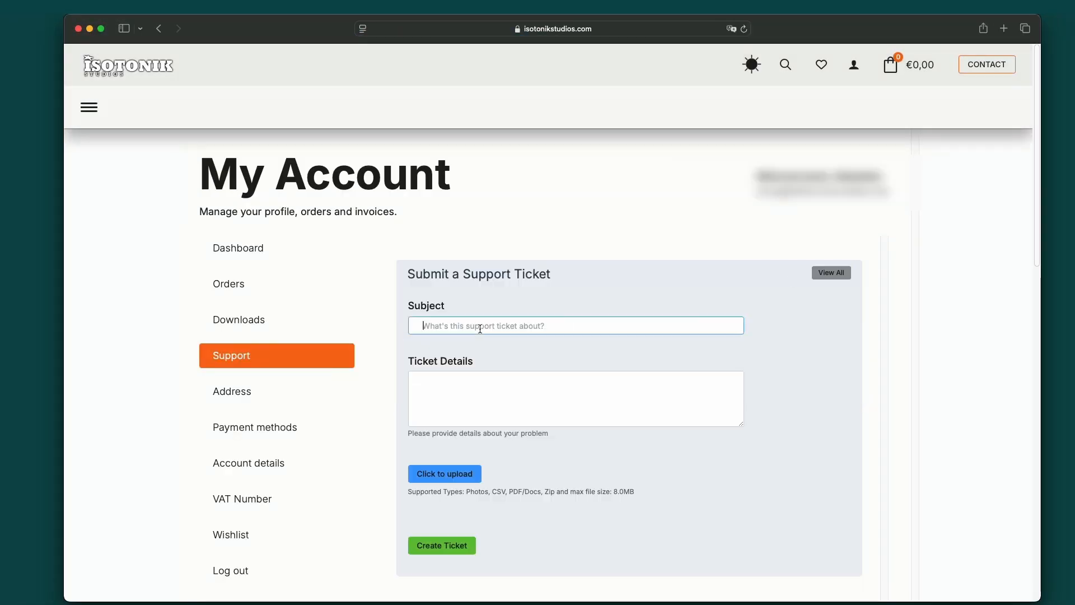
# Fill the ticket with subject 'ClyphX Installation' and details 'HELP!!!'.
pyautogui.write('ClyphX Installation')
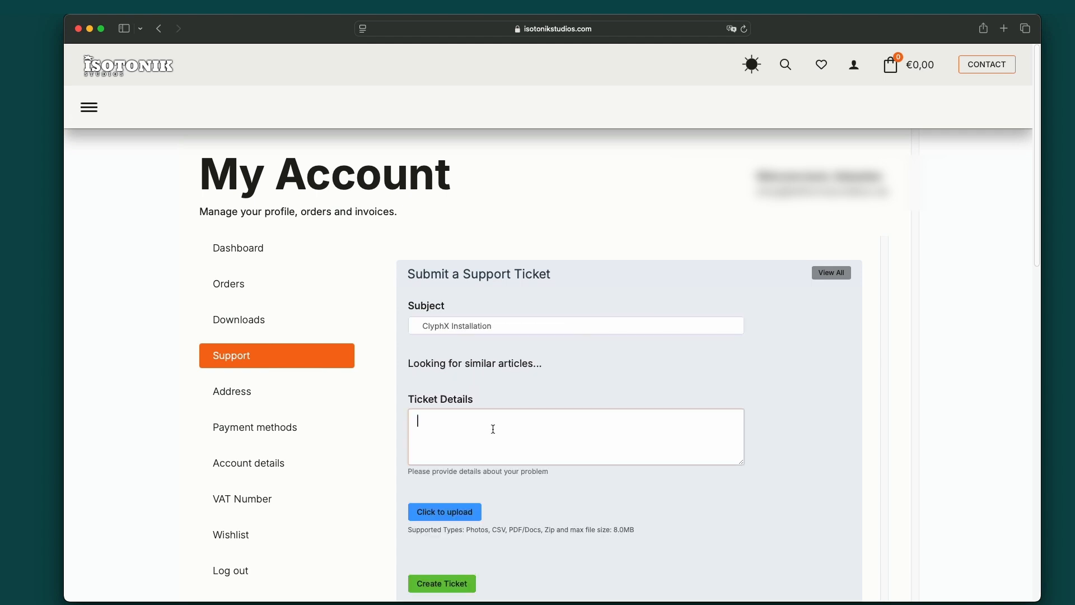
pyautogui.write('HELP!!!')
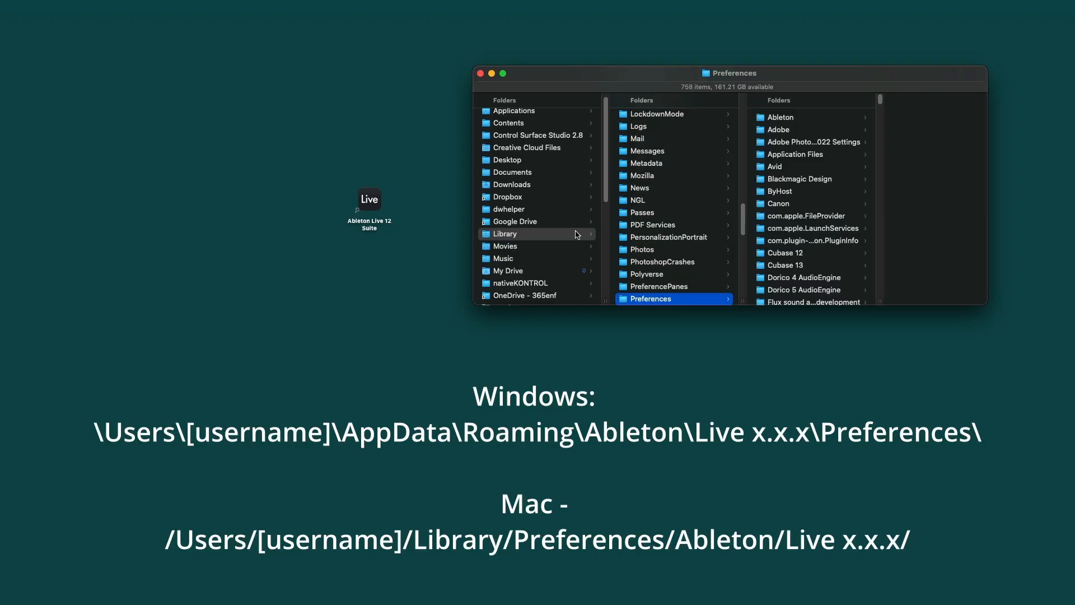
# Rename Live 12.1's Log.txt to 'Log_even older.txt' and select the new Log.txt.
pyautogui.click(810, 117)
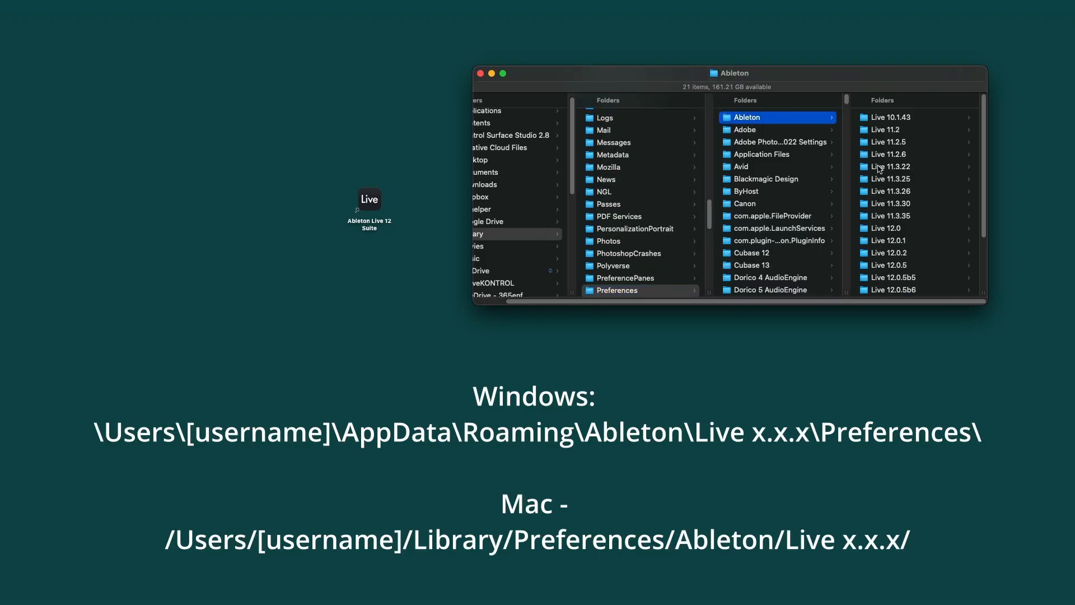
pyautogui.scroll(-3)
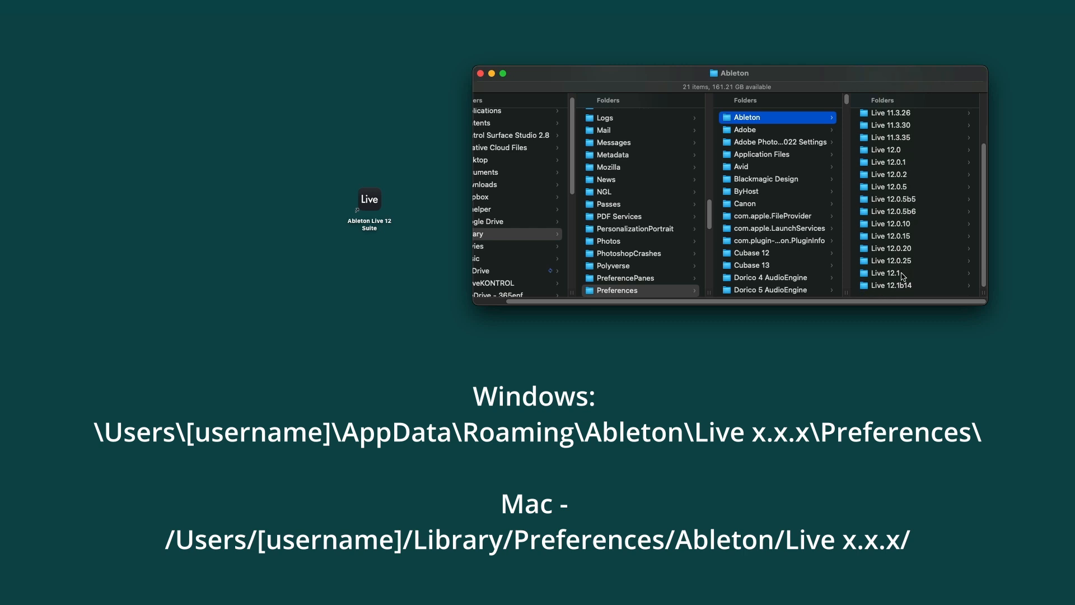
pyautogui.click(884, 272)
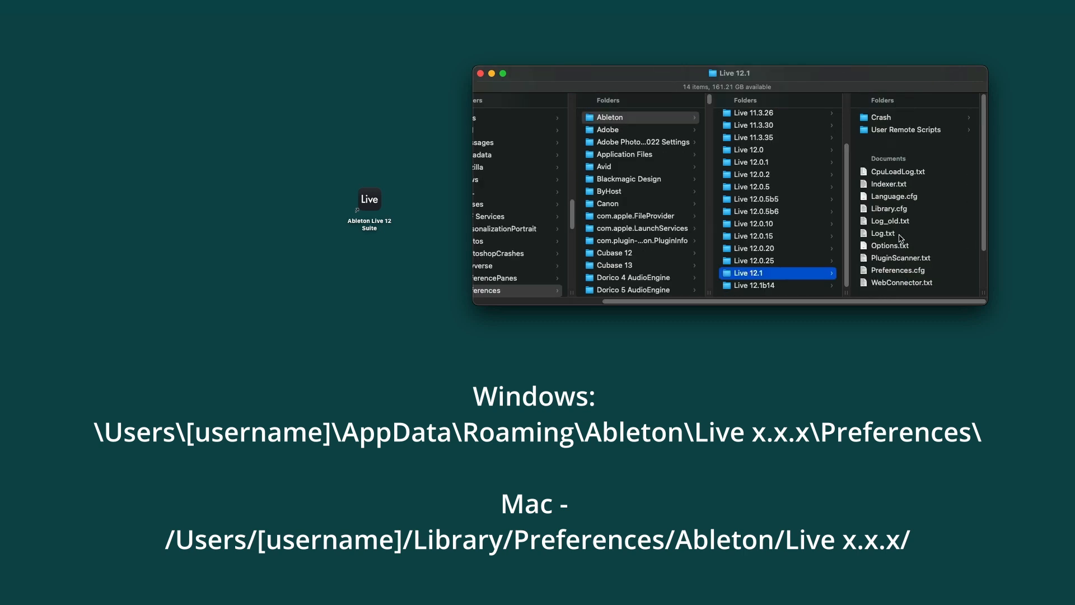
pyautogui.click(883, 233)
pyautogui.write('_even older')
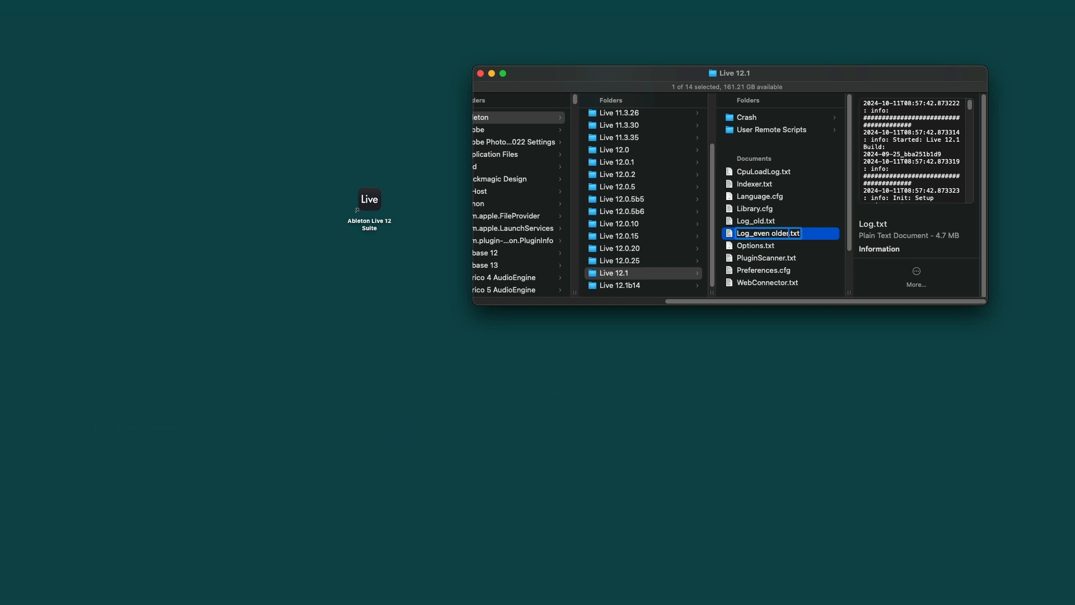
pyautogui.press('Return')
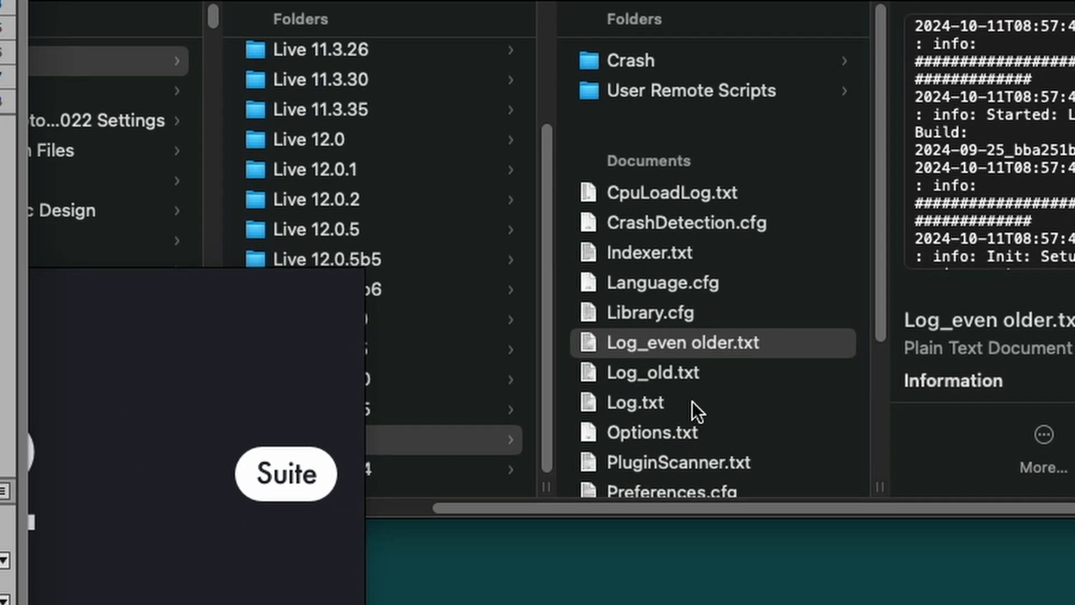
pyautogui.click(634, 402)
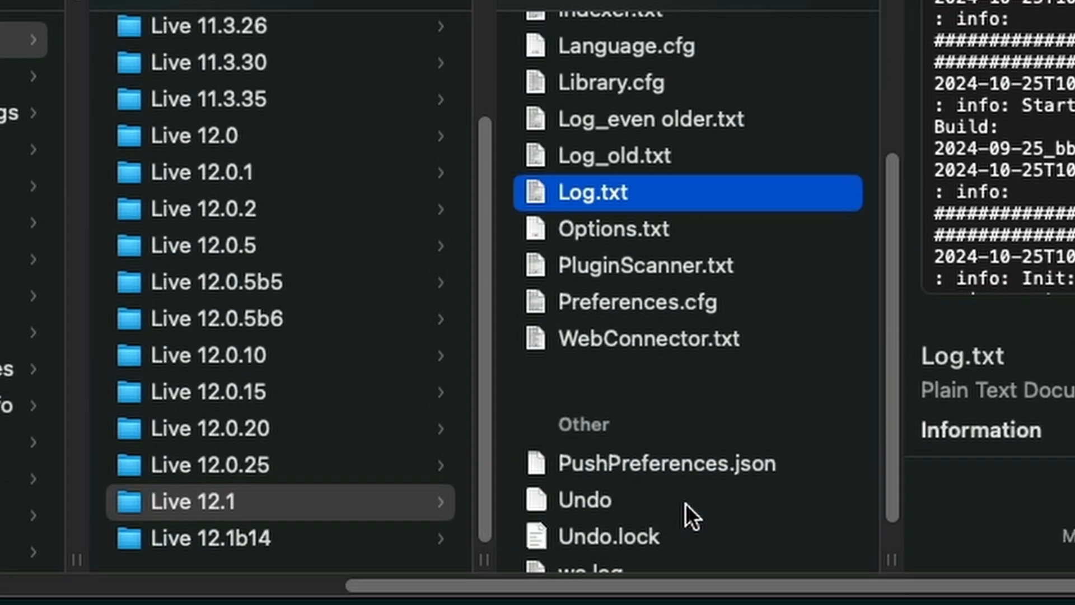